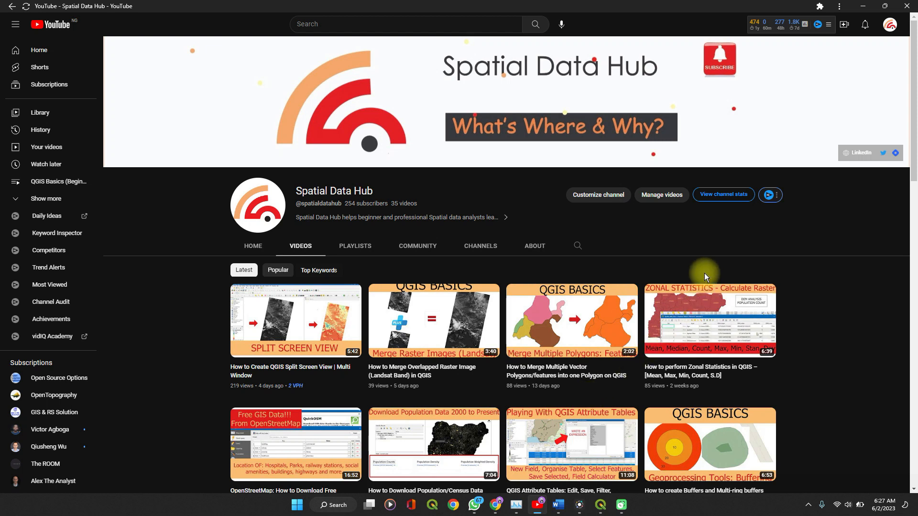
{"action": "mouse_move", "coordinate": [865, 8]}
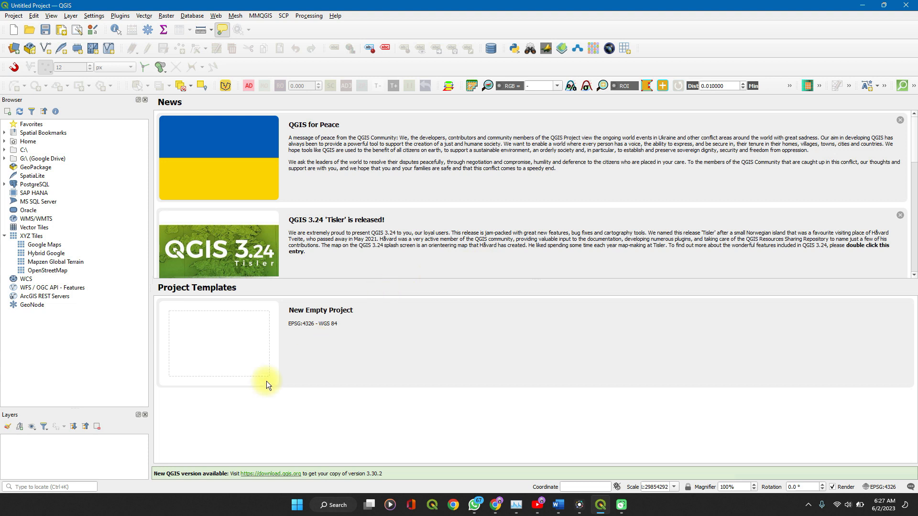
{"action": "mouse_move", "coordinate": [75, 410]}
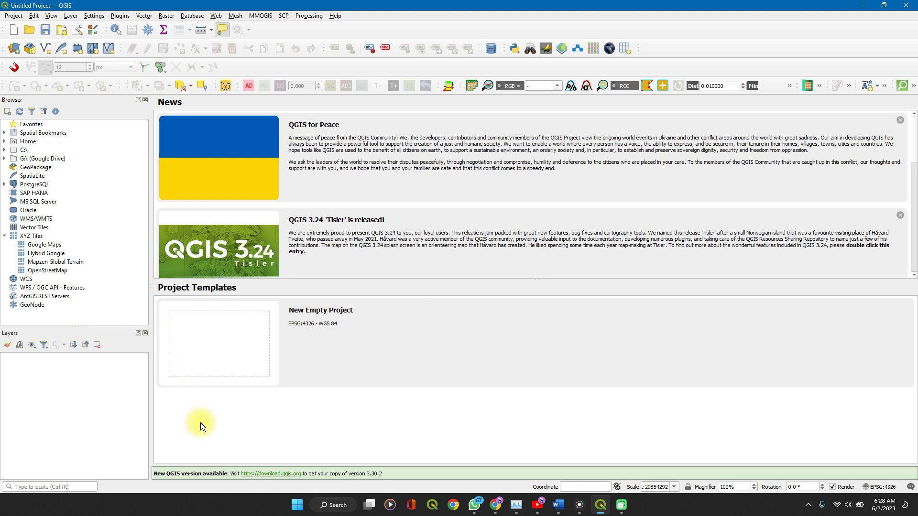
{"action": "mouse_move", "coordinate": [13, 29]}
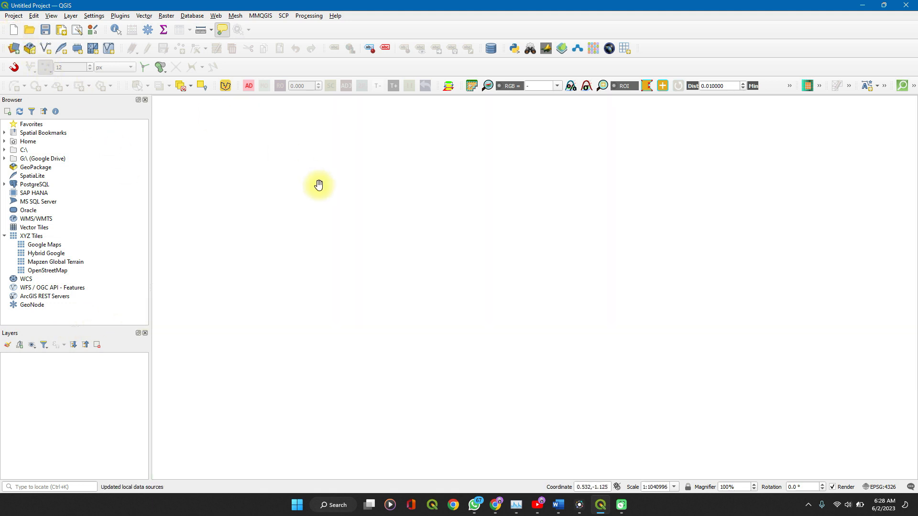
{"action": "mouse_move", "coordinate": [65, 40]}
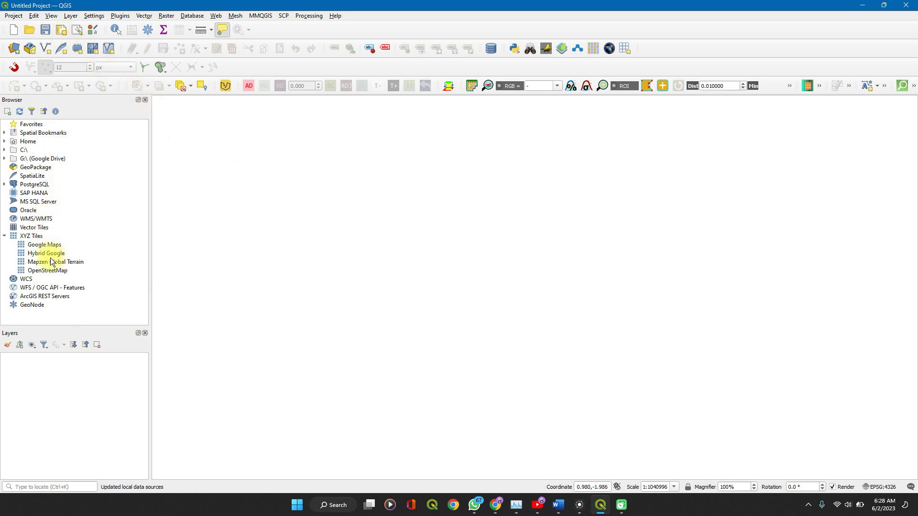
{"action": "mouse_move", "coordinate": [103, 145]}
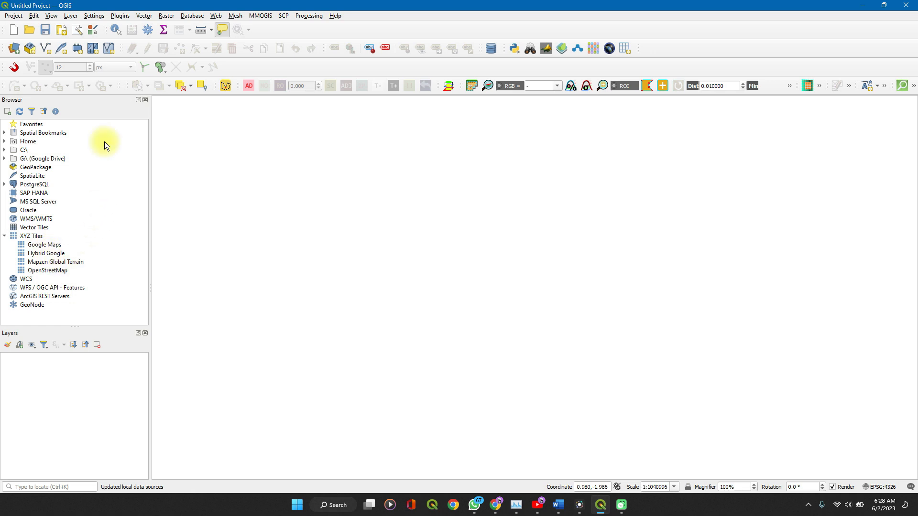
{"action": "mouse_move", "coordinate": [120, 15]}
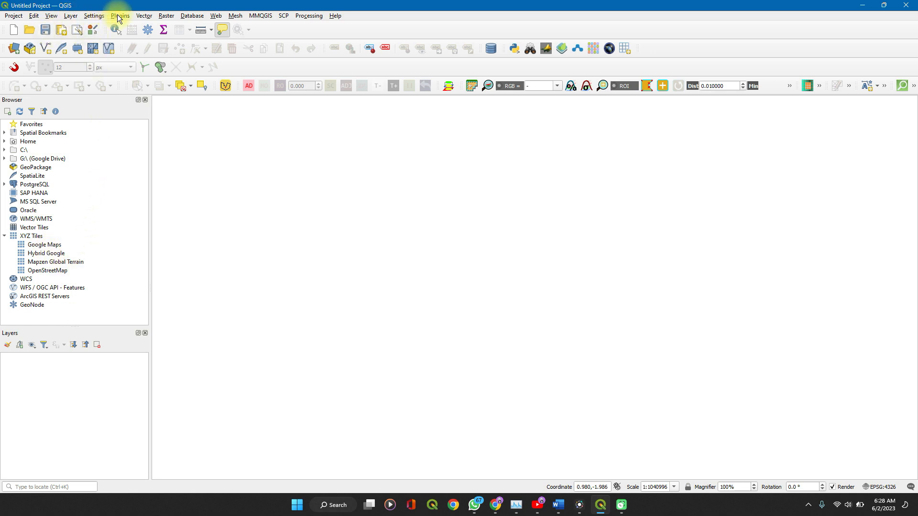
{"action": "left_click", "coordinate": [120, 15]}
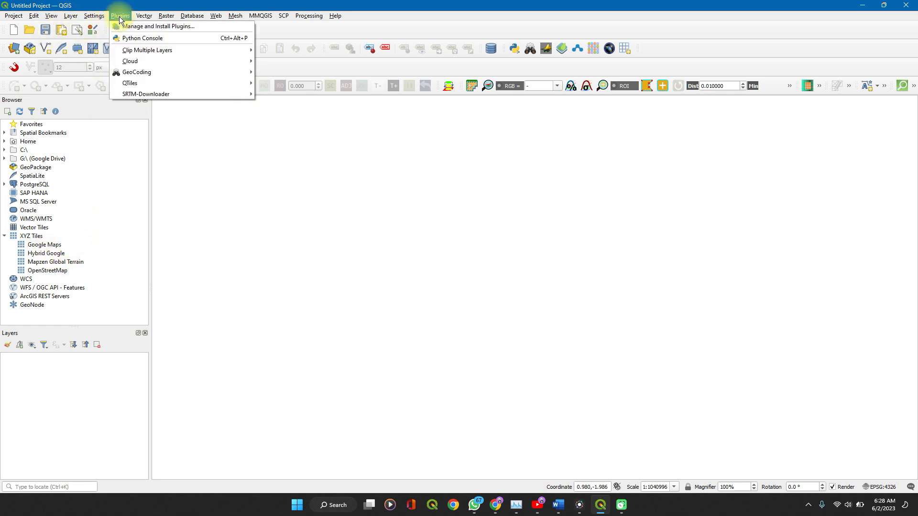
{"action": "mouse_move", "coordinate": [159, 25]}
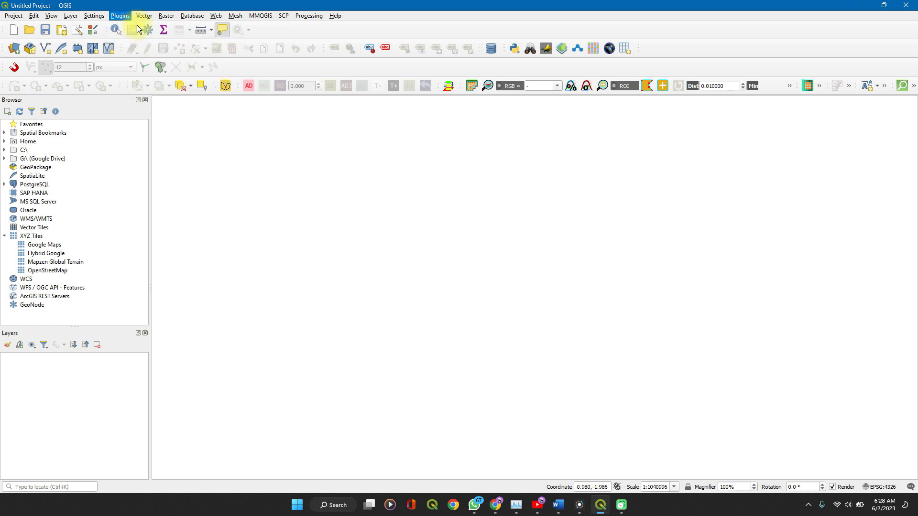
{"action": "left_click", "coordinate": [120, 15]}
{"action": "type", "text": "q"}
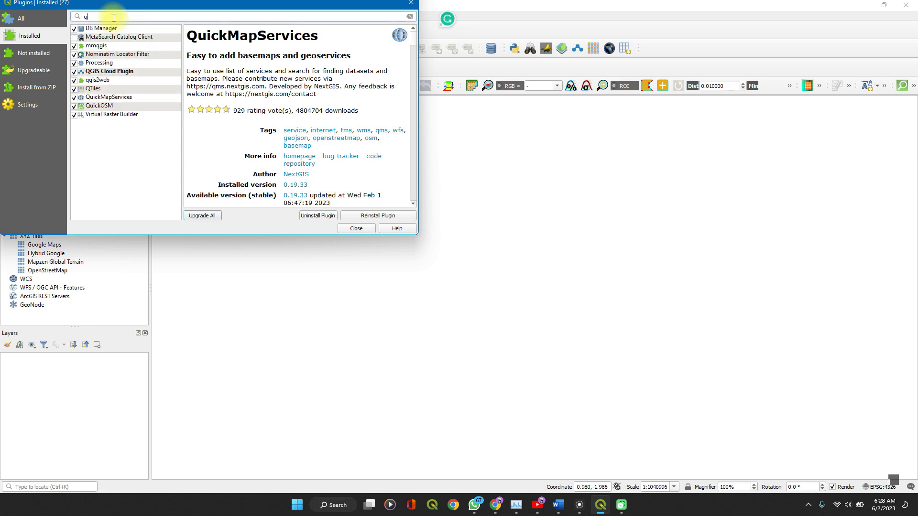
{"action": "left_click", "coordinate": [21, 18]}
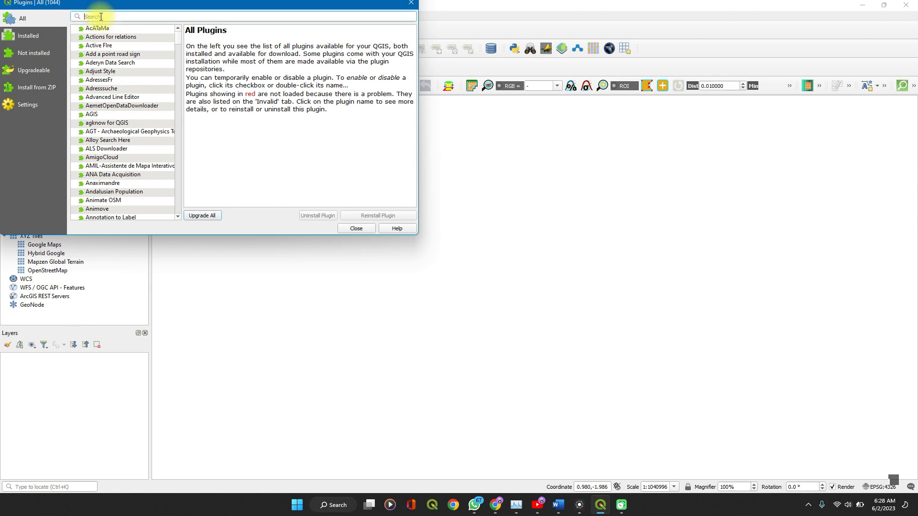
{"action": "type", "text": "a"}
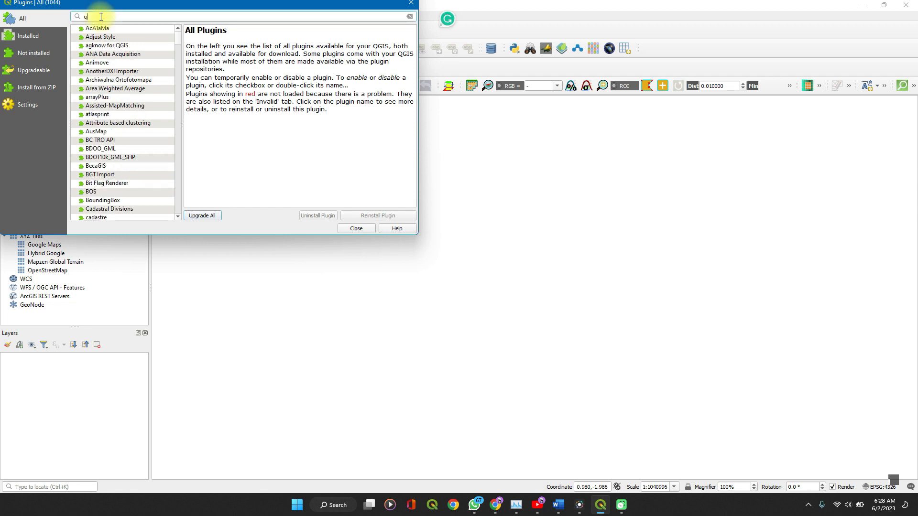
{"action": "type", "text": "uickm"}
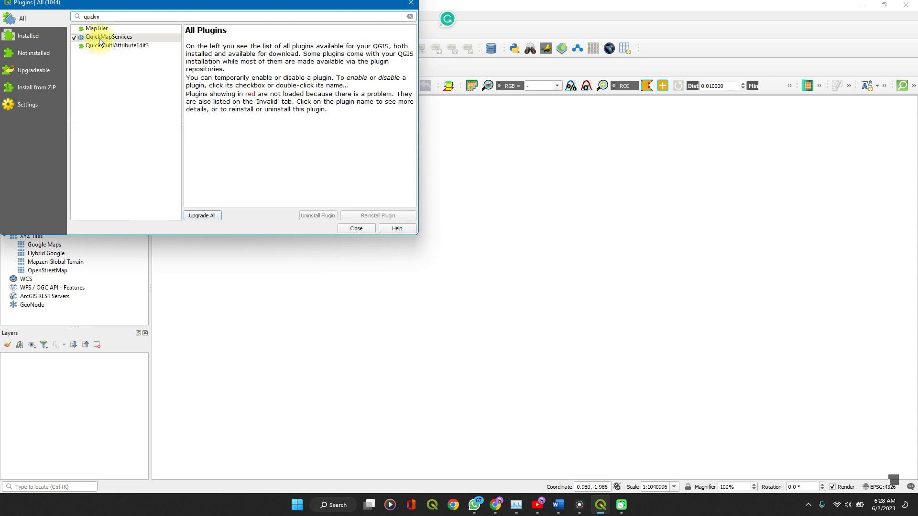
{"action": "left_click", "coordinate": [108, 37]}
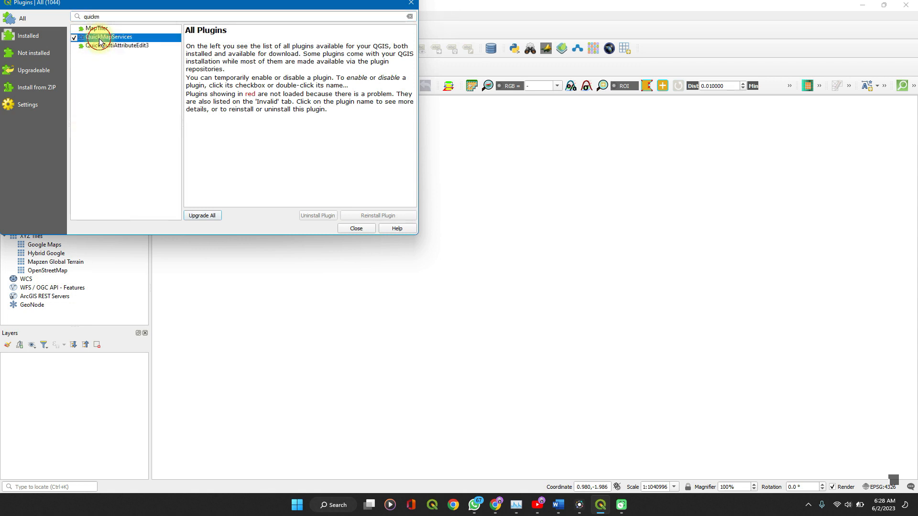
{"action": "left_click", "coordinate": [109, 37]}
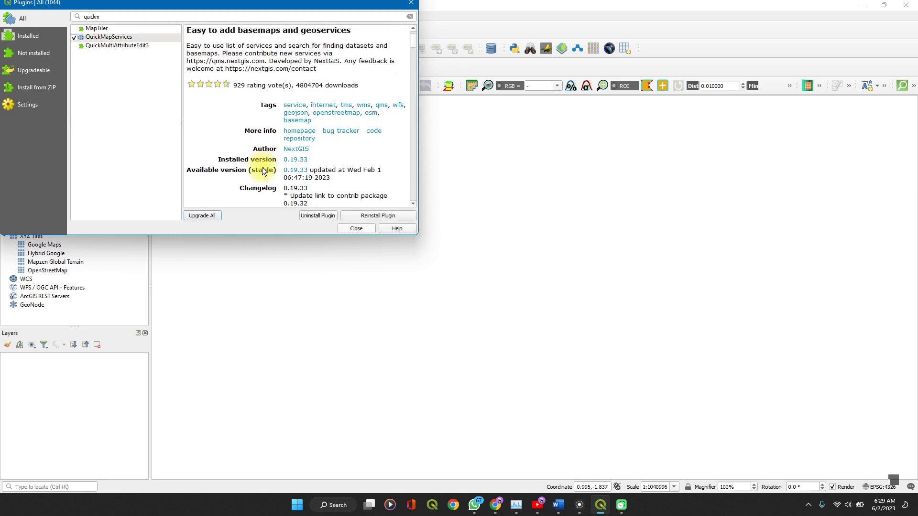
{"action": "scroll", "scroll_direction": "up", "scroll_amount": 3}
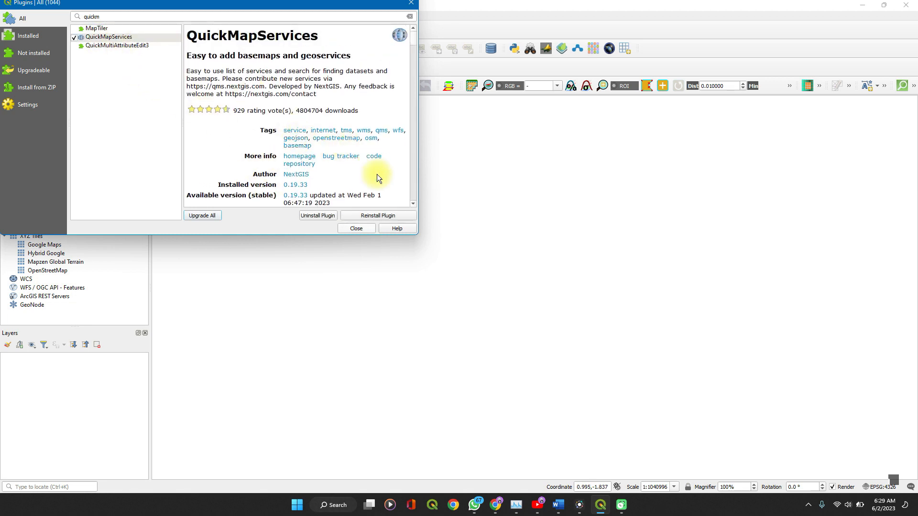
{"action": "mouse_move", "coordinate": [377, 215]}
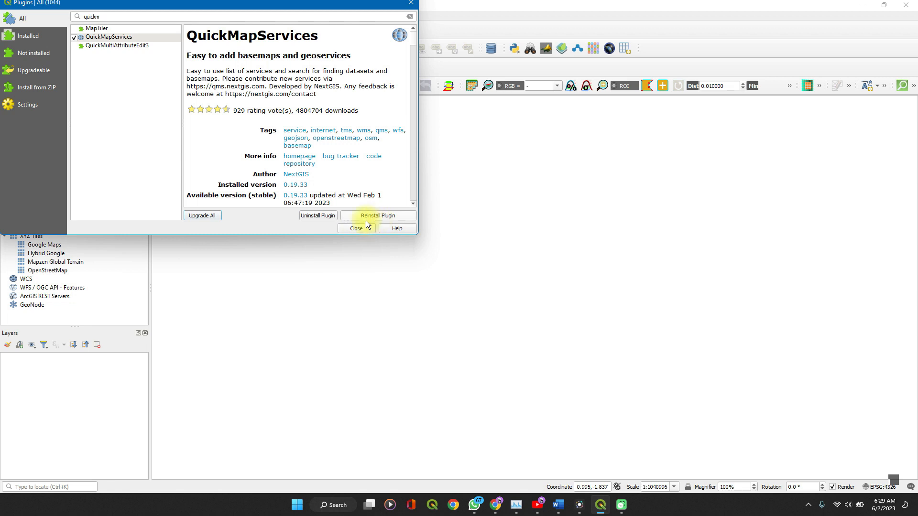
{"action": "mouse_move", "coordinate": [378, 215]}
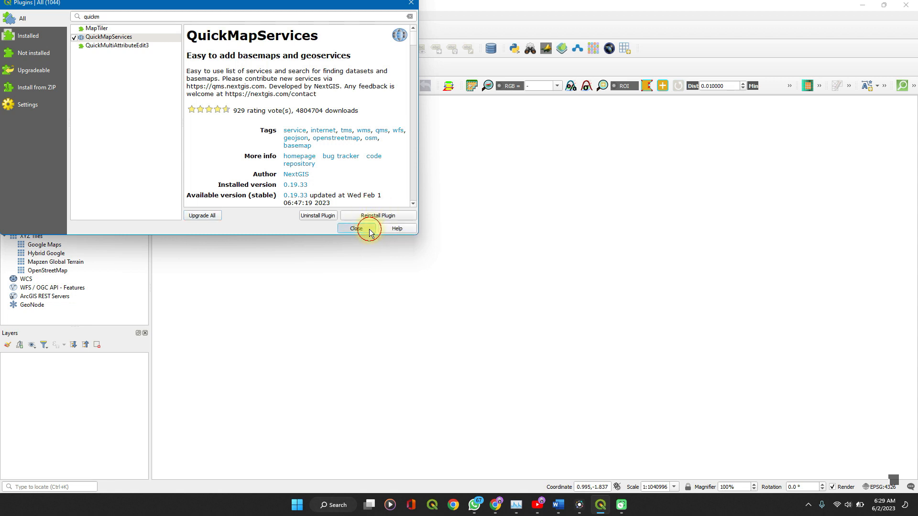
{"action": "left_click", "coordinate": [354, 228]}
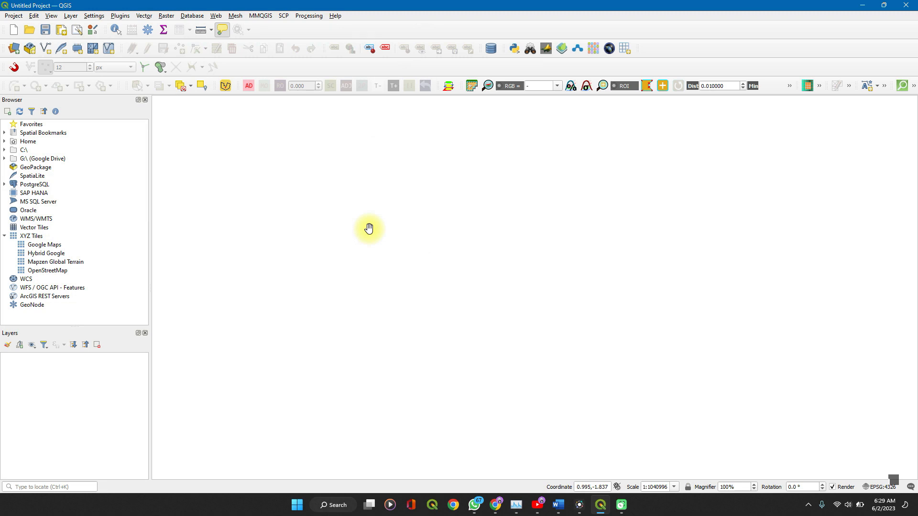
{"action": "mouse_move", "coordinate": [353, 212]}
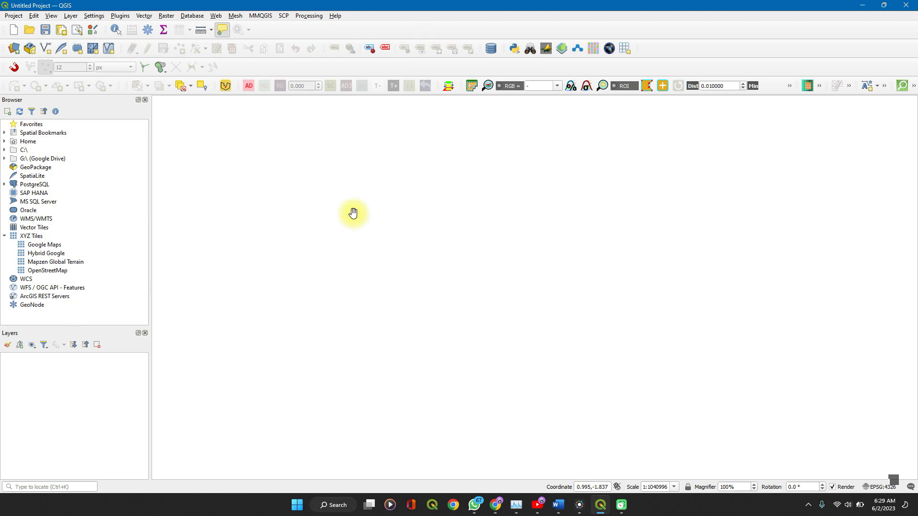
{"action": "mouse_move", "coordinate": [216, 16]}
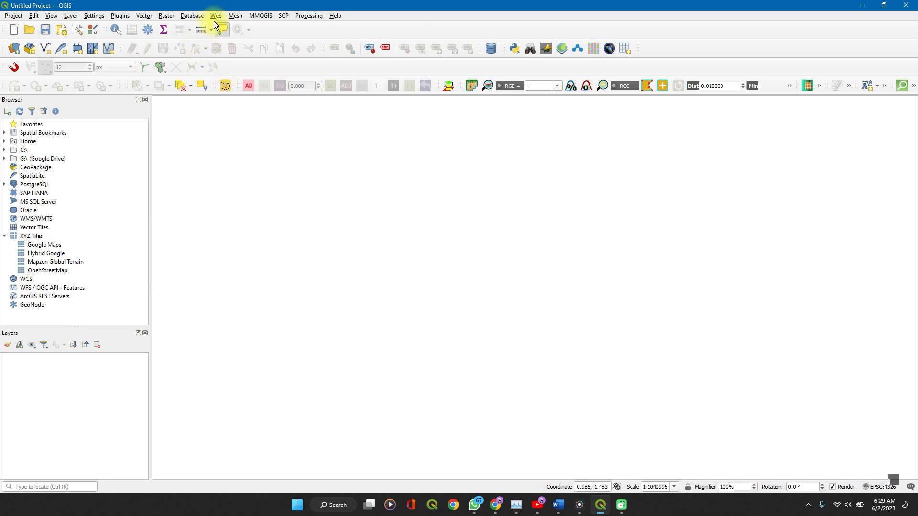
Step: Load Google Hybrid from the QuickMapServices Google provider list
{"action": "left_click", "coordinate": [215, 15]}
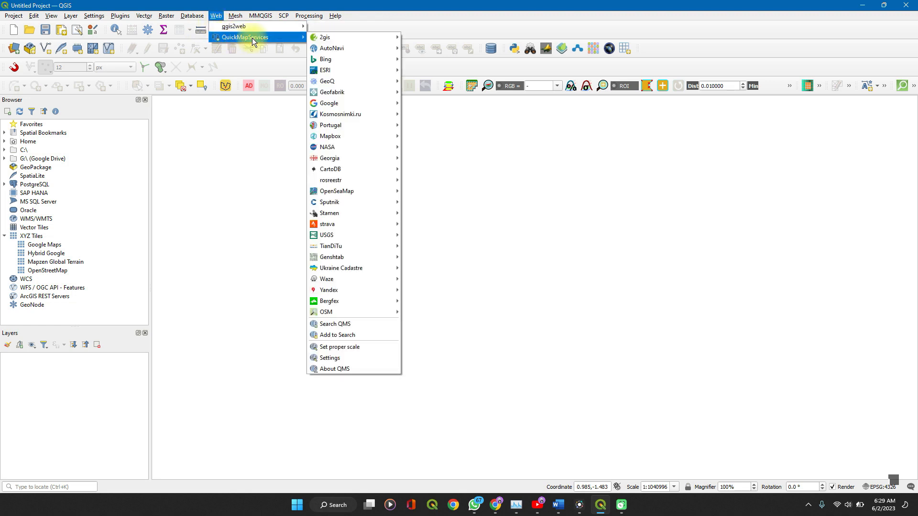
{"action": "mouse_move", "coordinate": [328, 81]}
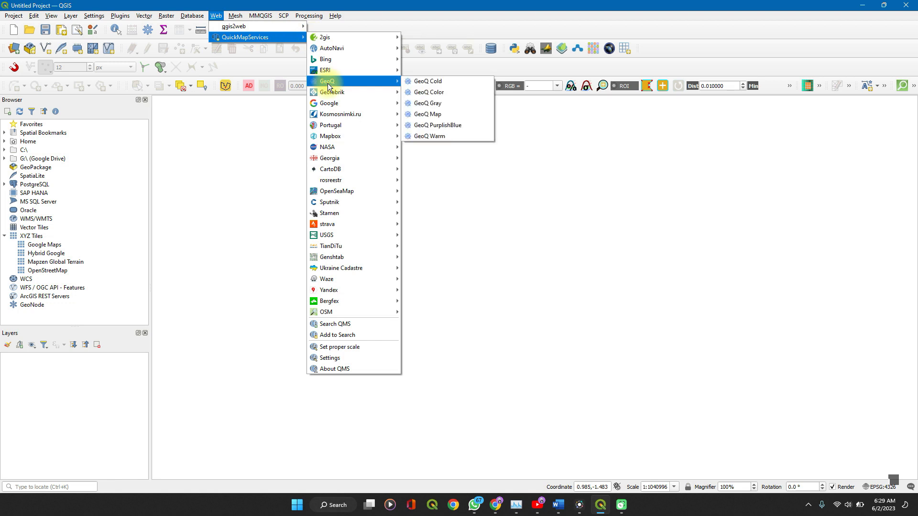
{"action": "mouse_move", "coordinate": [326, 279]}
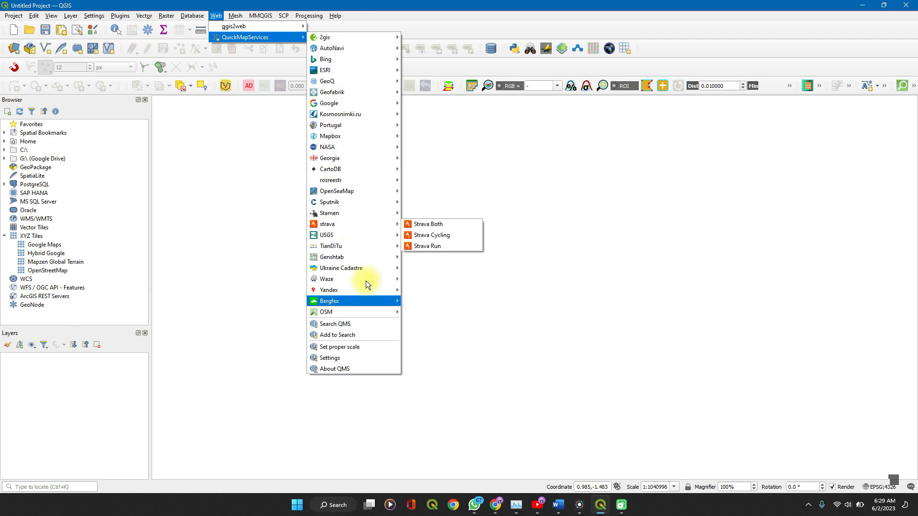
{"action": "mouse_move", "coordinate": [329, 103]}
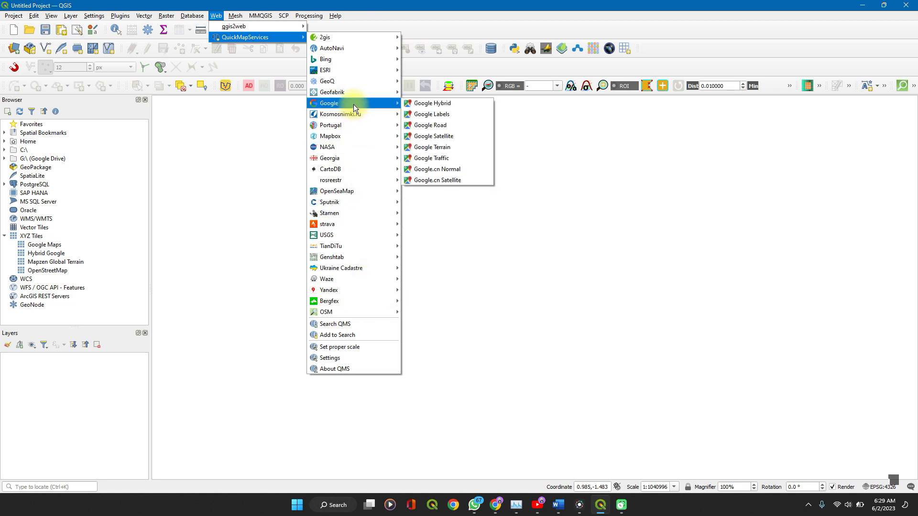
{"action": "mouse_move", "coordinate": [430, 125]}
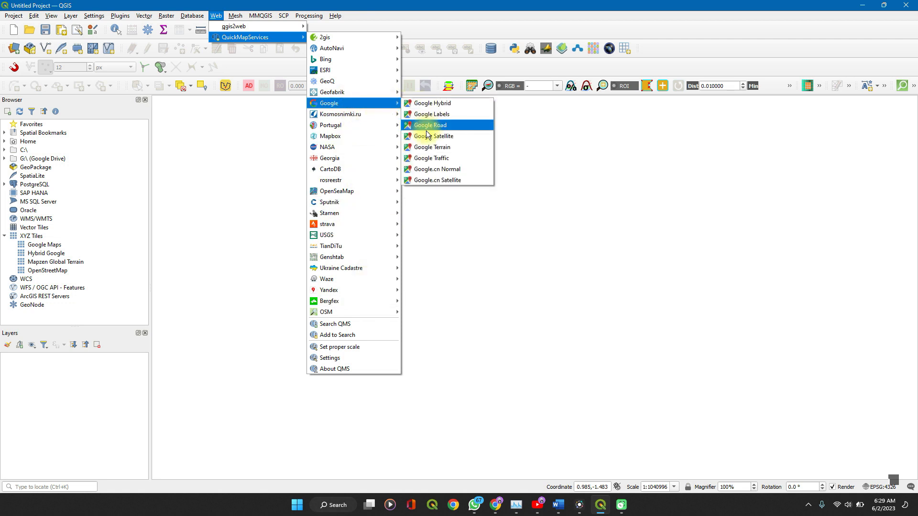
{"action": "mouse_move", "coordinate": [435, 136]}
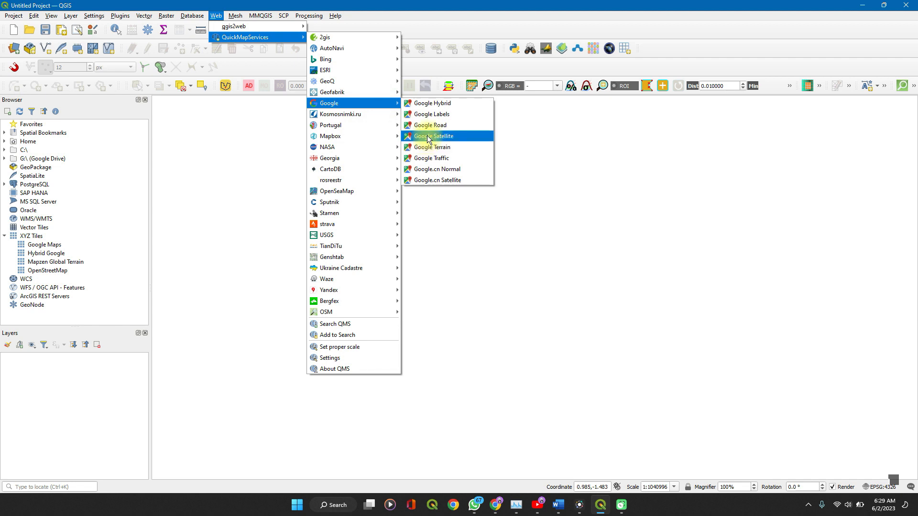
{"action": "mouse_move", "coordinate": [431, 103]}
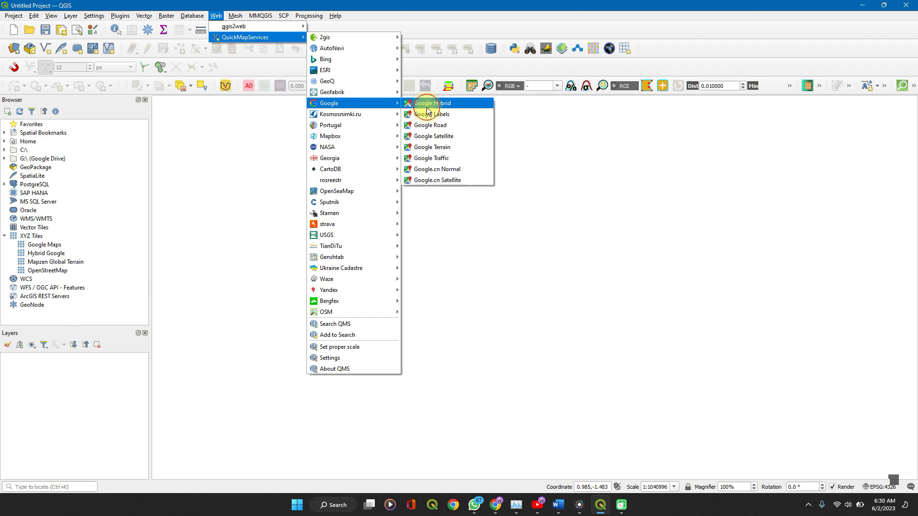
{"action": "left_click", "coordinate": [432, 103]}
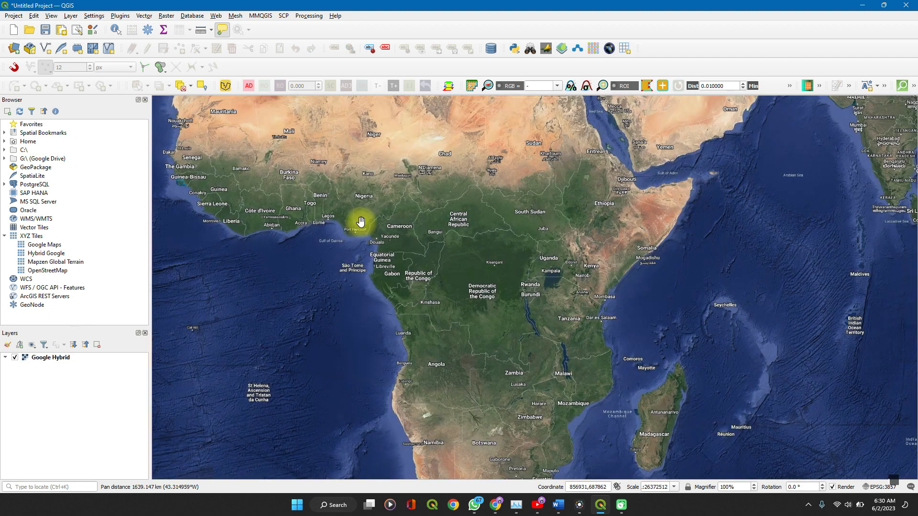
Step: Scroll-zoom the Google Hybrid map into the Nigeria–Cameroon area
{"action": "scroll", "scroll_direction": "up", "scroll_amount": 3}
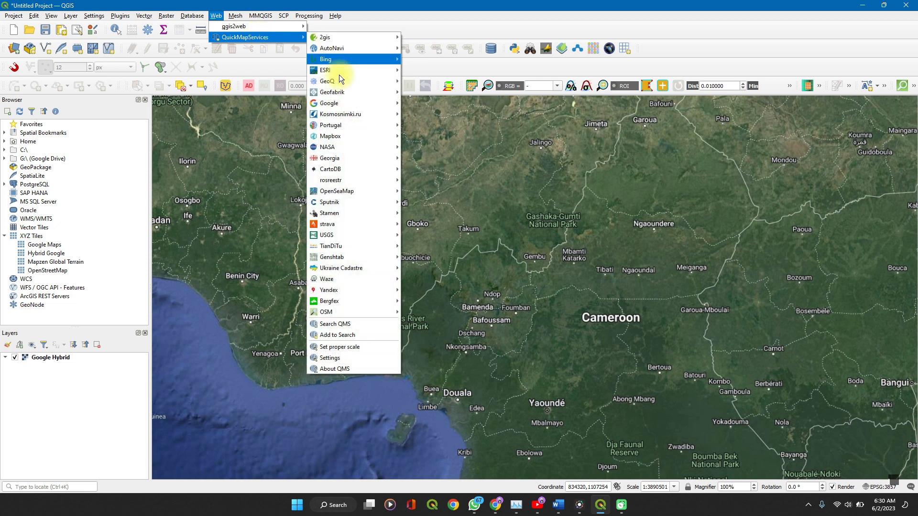
{"action": "mouse_move", "coordinate": [329, 103]}
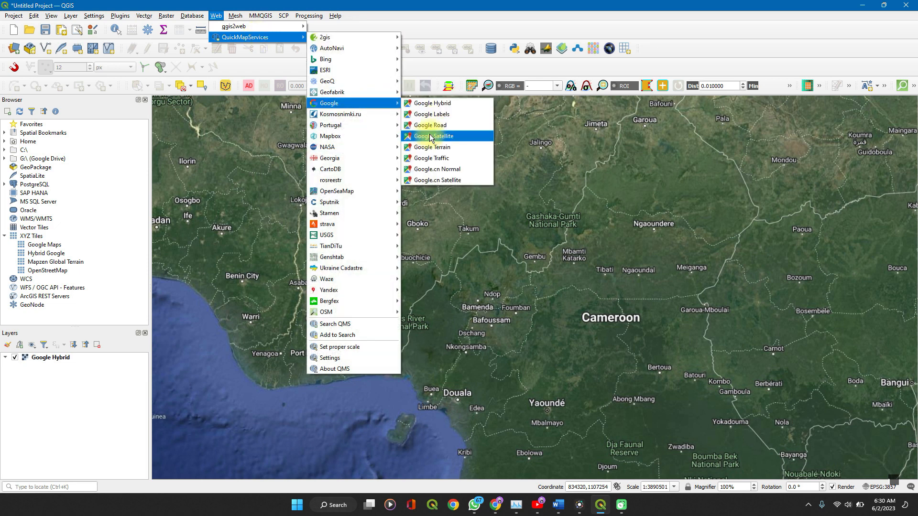
Step: Add the QuickMapServices Google Satellite layer and zoom out over West and Central Africa
{"action": "left_click", "coordinate": [433, 136]}
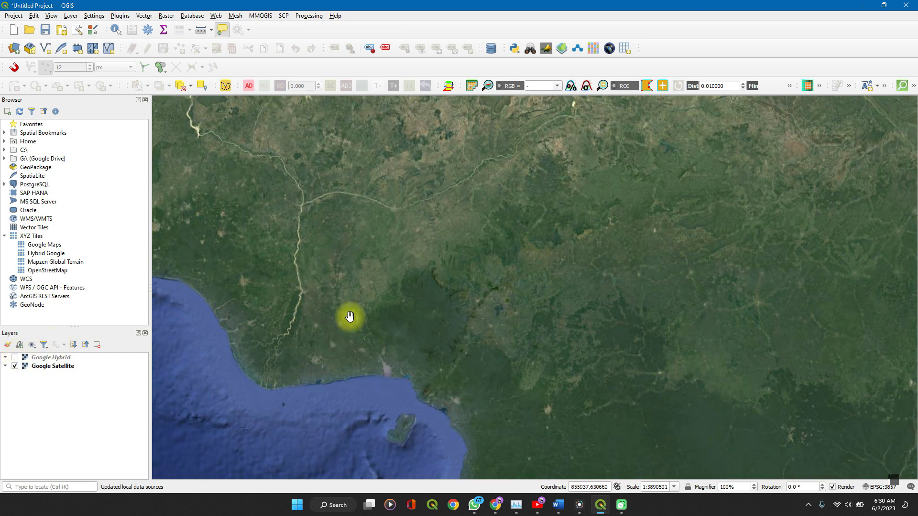
{"action": "scroll", "scroll_direction": "down", "scroll_amount": 3}
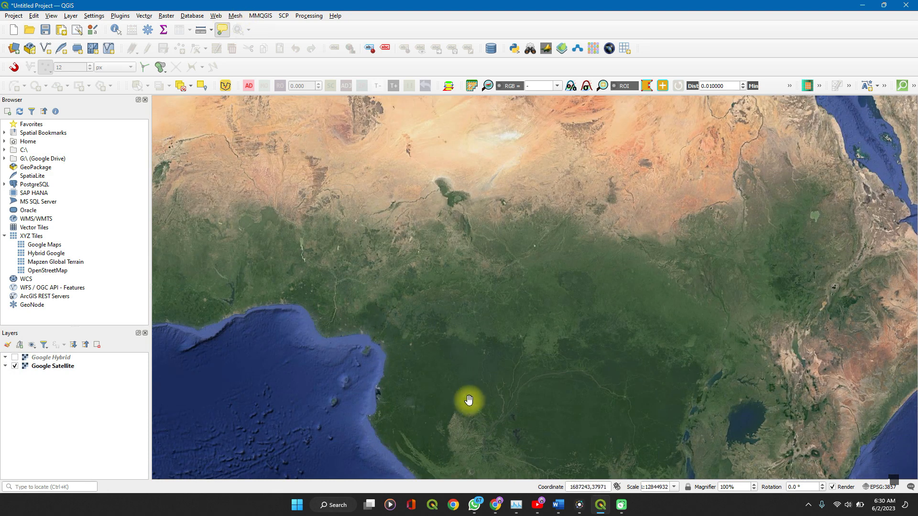
{"action": "mouse_move", "coordinate": [495, 508]}
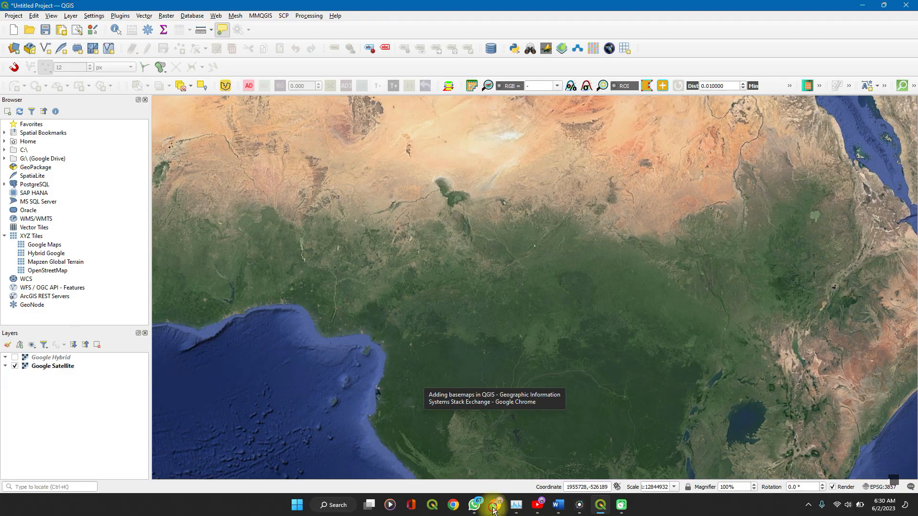
Step: Select and copy the Google Satellite tile URL from the Stack Exchange answer
{"action": "left_click", "coordinate": [495, 505]}
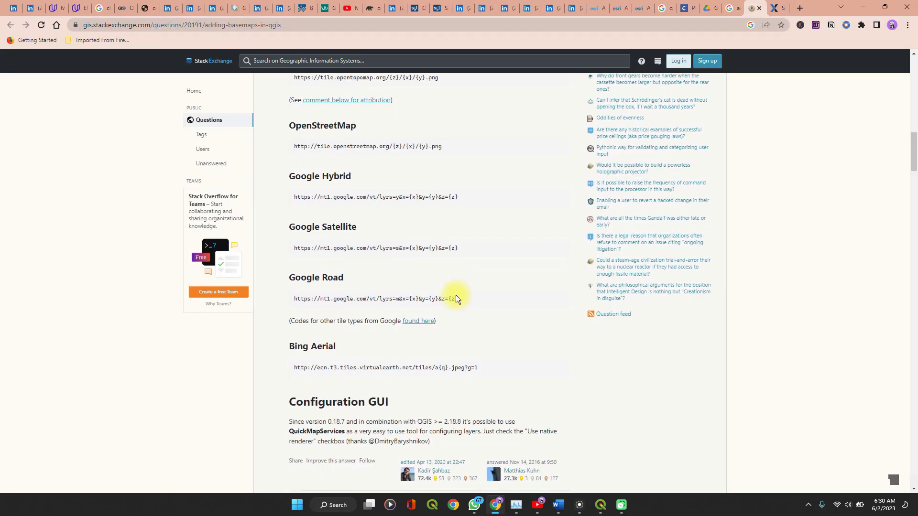
{"action": "mouse_move", "coordinate": [303, 205]}
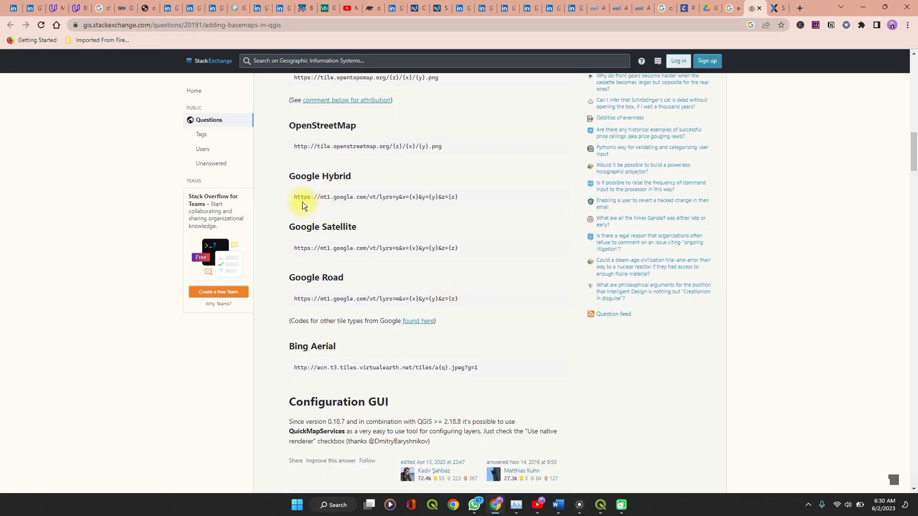
{"action": "mouse_move", "coordinate": [388, 251]}
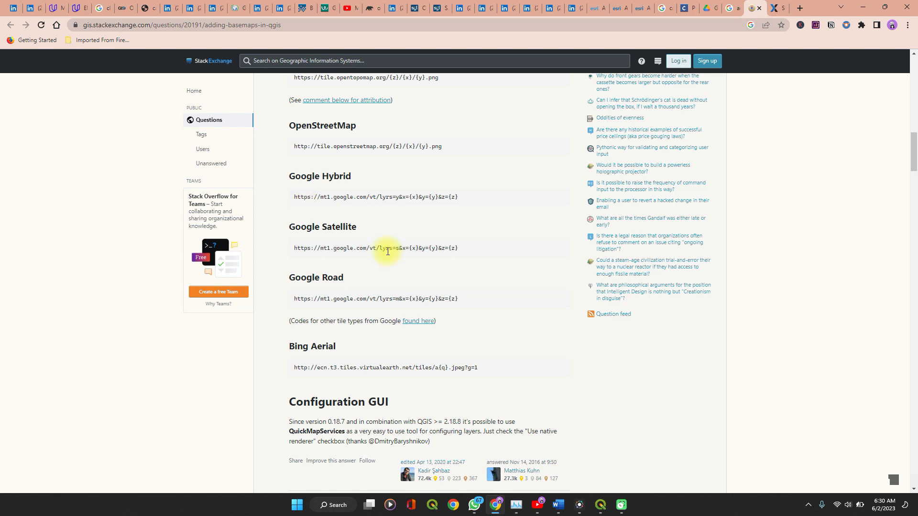
{"action": "mouse_move", "coordinate": [456, 247]}
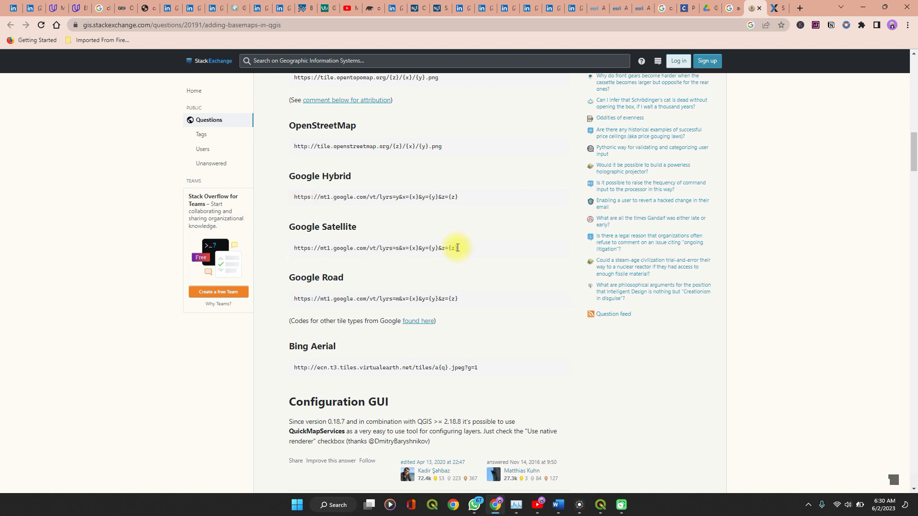
{"action": "key", "text": "ctrl+shift+Left"}
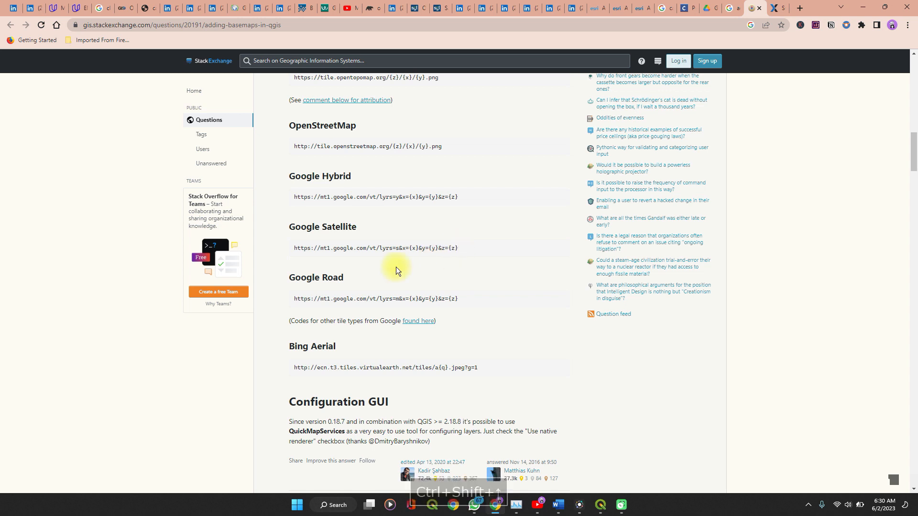
{"action": "mouse_move", "coordinate": [292, 250]}
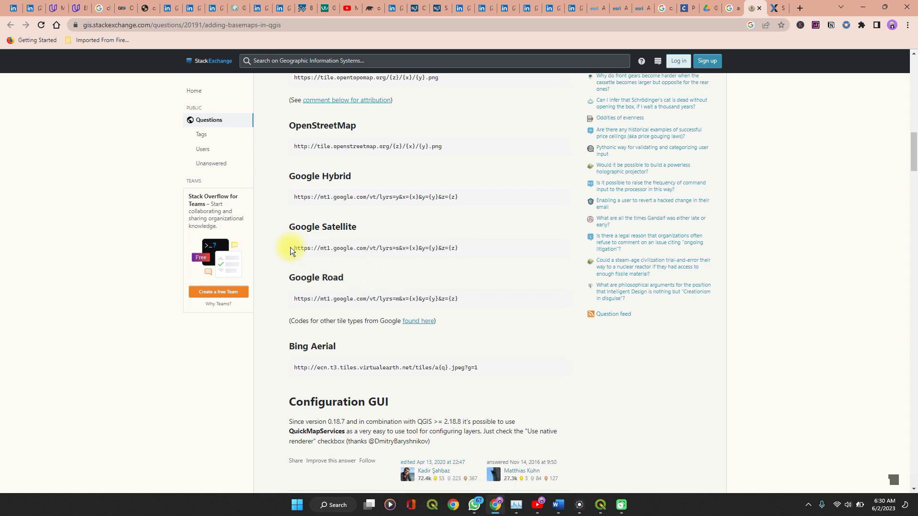
{"action": "mouse_move", "coordinate": [459, 253]}
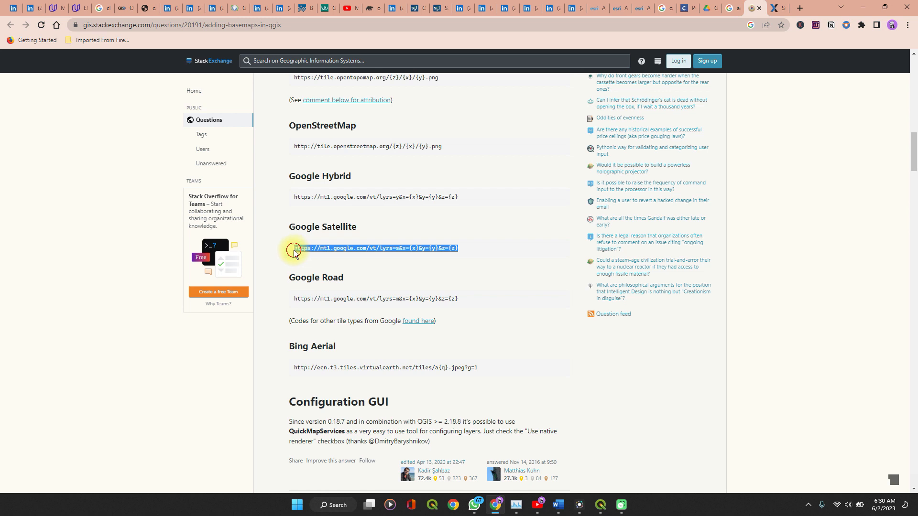
{"action": "key", "text": "ctrl+c"}
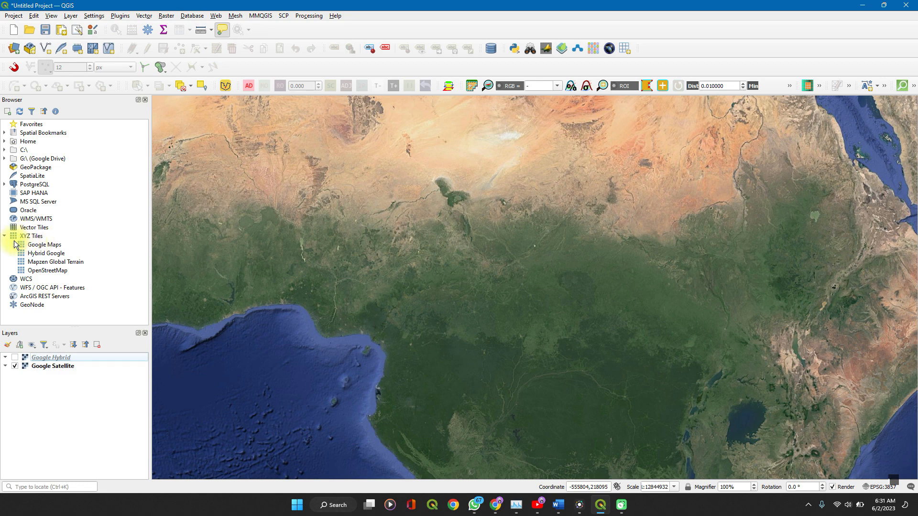
Step: Collapse the XYZ Tiles connections and dismiss the Panels/Toolbars menu
{"action": "left_click", "coordinate": [5, 235]}
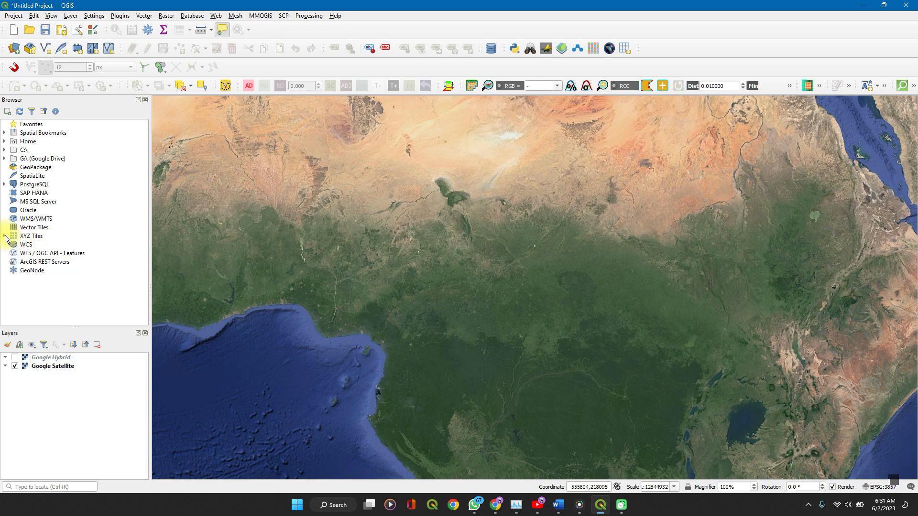
{"action": "mouse_move", "coordinate": [490, 26]}
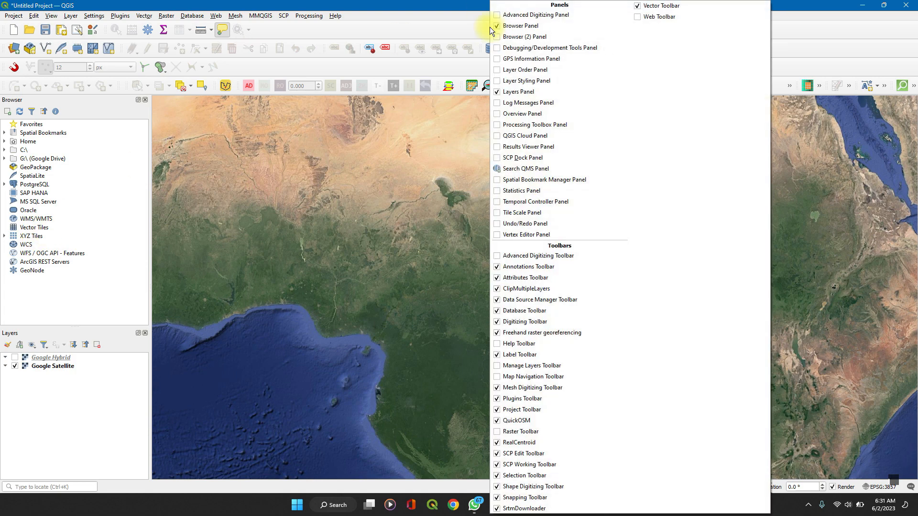
{"action": "mouse_move", "coordinate": [520, 26]}
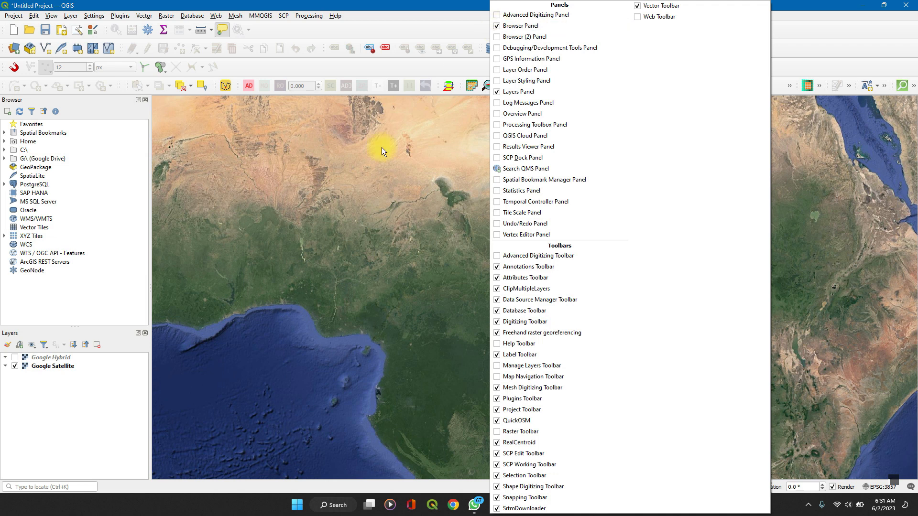
{"action": "mouse_move", "coordinate": [37, 390]}
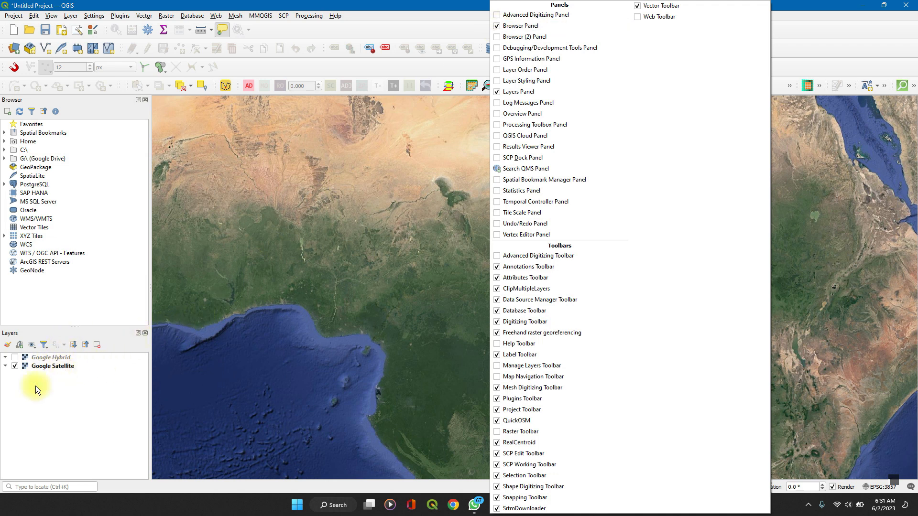
{"action": "mouse_move", "coordinate": [518, 92]}
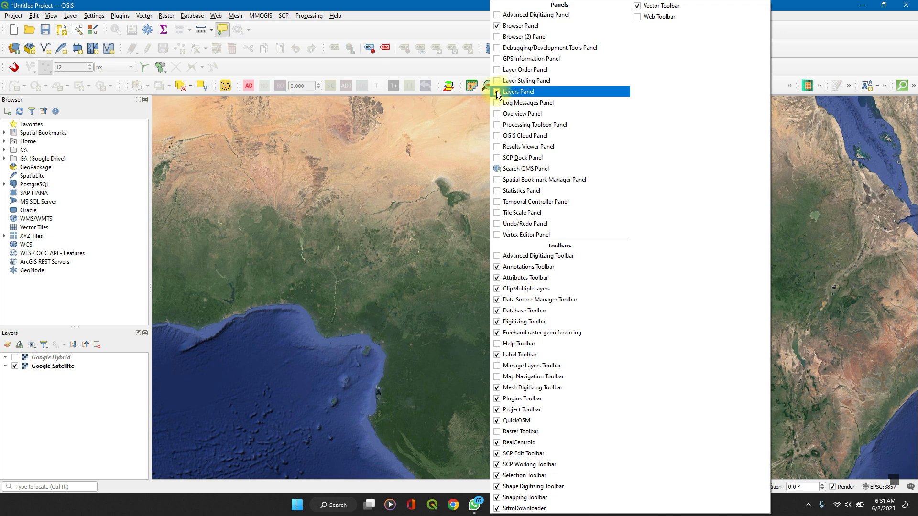
{"action": "left_click", "coordinate": [497, 92]}
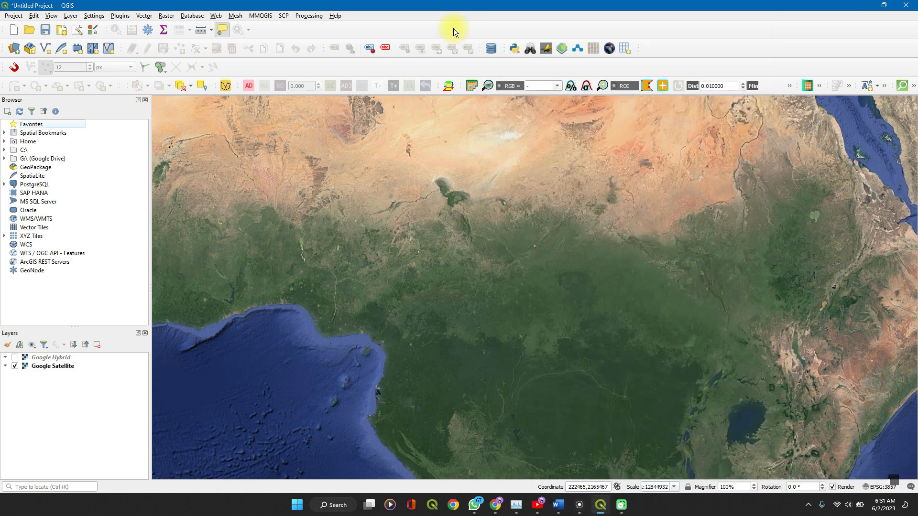
{"action": "mouse_move", "coordinate": [31, 227]}
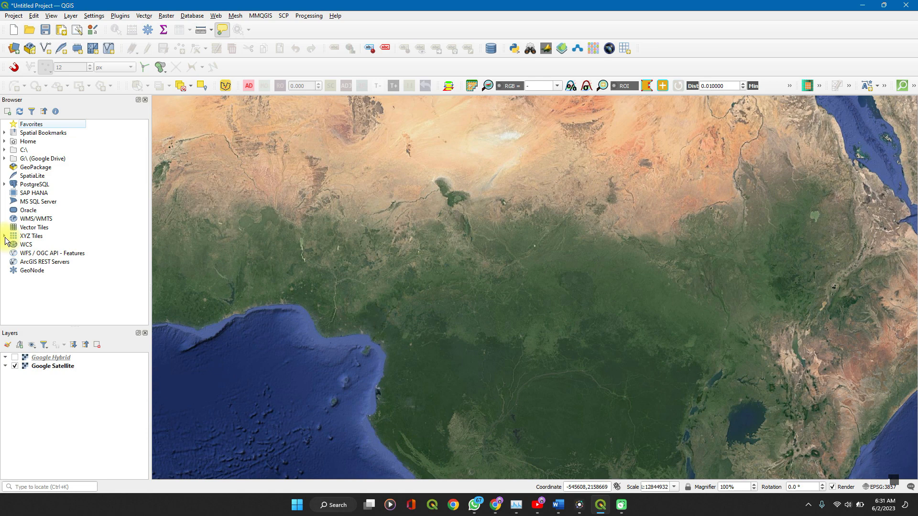
Step: Save a new XYZ Tiles connection 'Google Sat' with the pasted Google satellite URL
{"action": "left_click", "coordinate": [6, 236]}
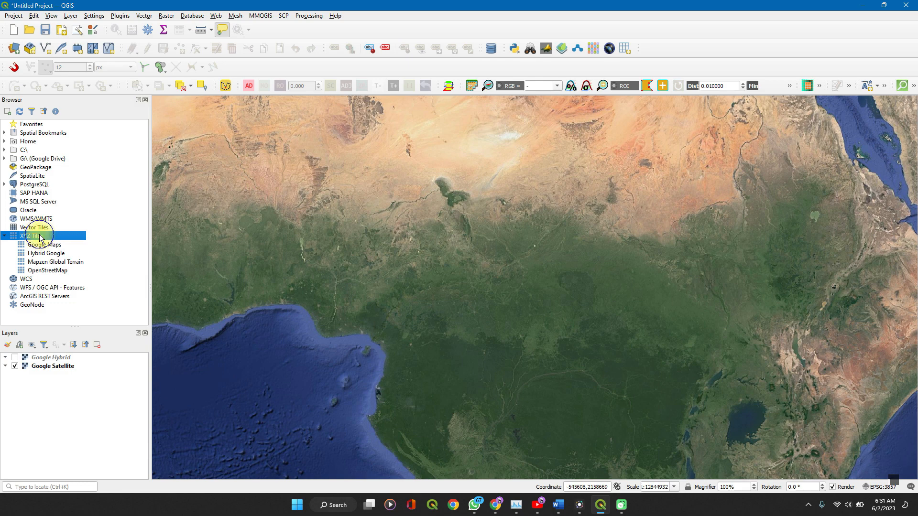
{"action": "mouse_move", "coordinate": [50, 244]}
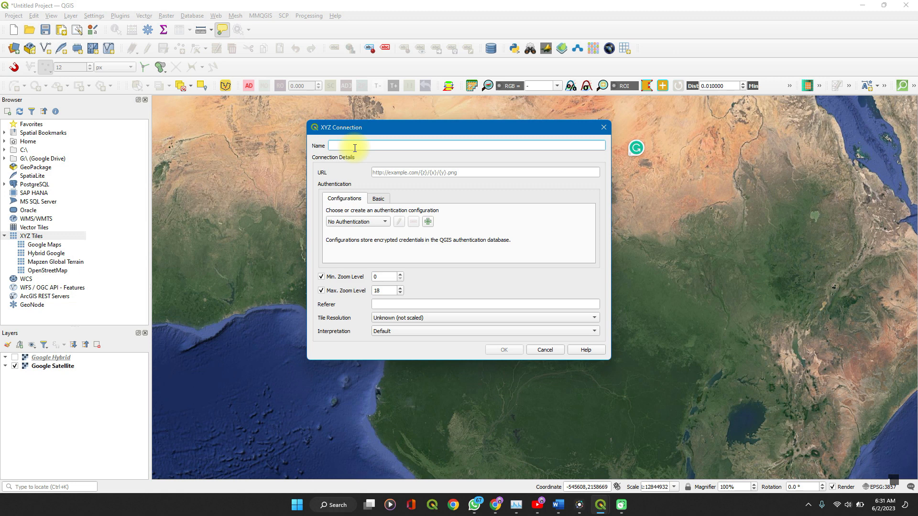
{"action": "mouse_move", "coordinate": [354, 145]}
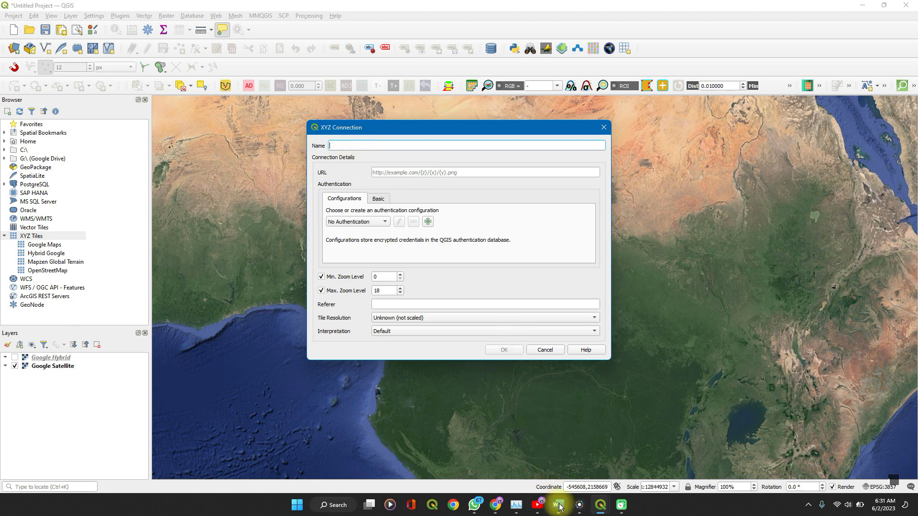
{"action": "mouse_move", "coordinate": [497, 505]}
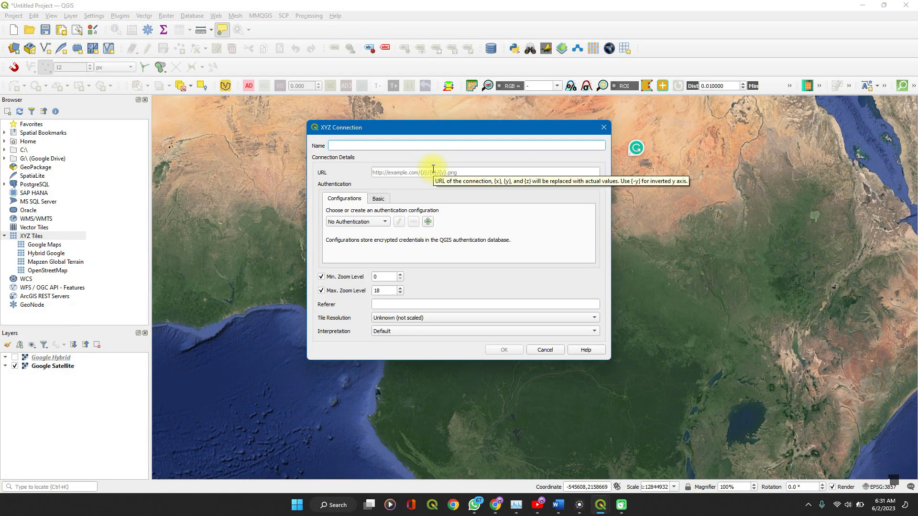
{"action": "type", "text": "Google Sat"}
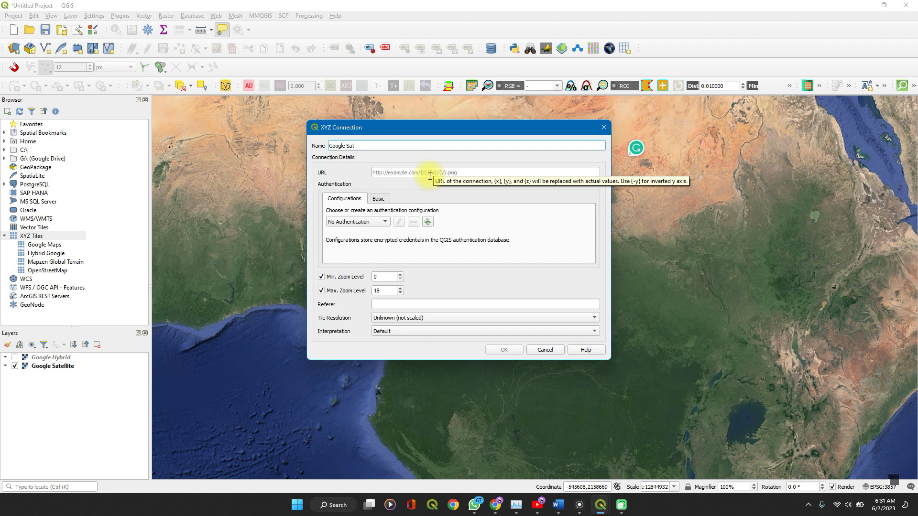
{"action": "key", "text": "ctrl+v"}
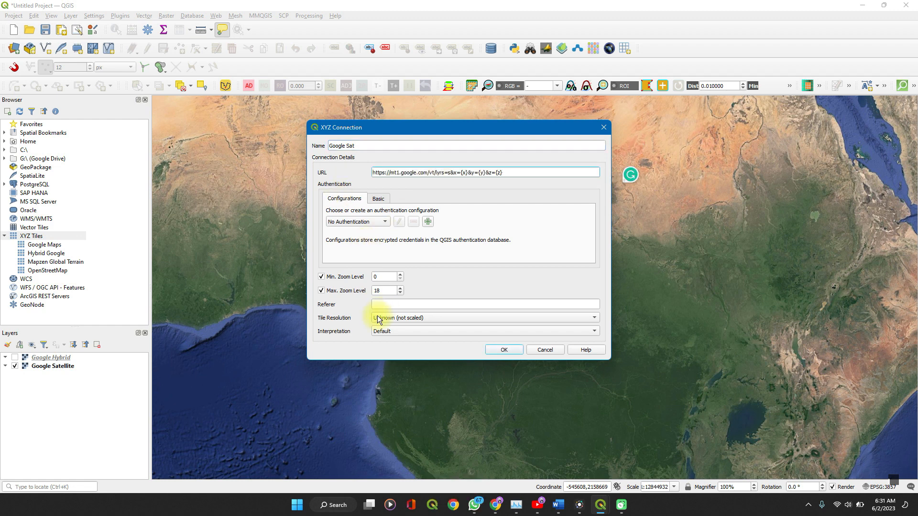
{"action": "mouse_move", "coordinate": [362, 266]}
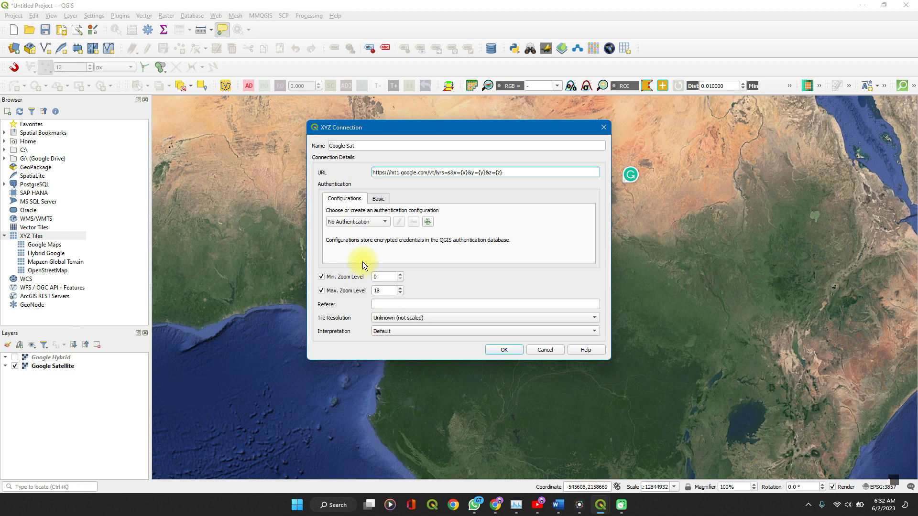
{"action": "left_click", "coordinate": [502, 350]}
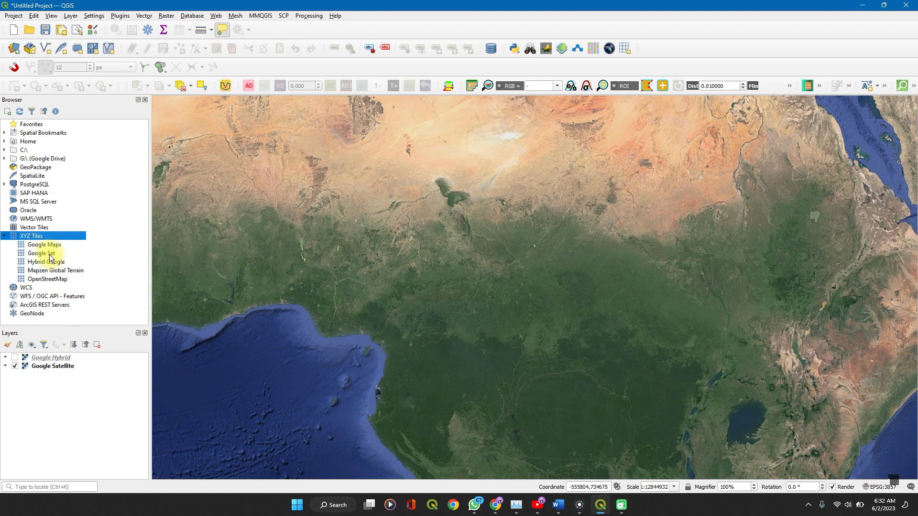
Step: Add Google Sat to the project and toggle it against Google Satellite to compare
{"action": "right_click", "coordinate": [41, 253]}
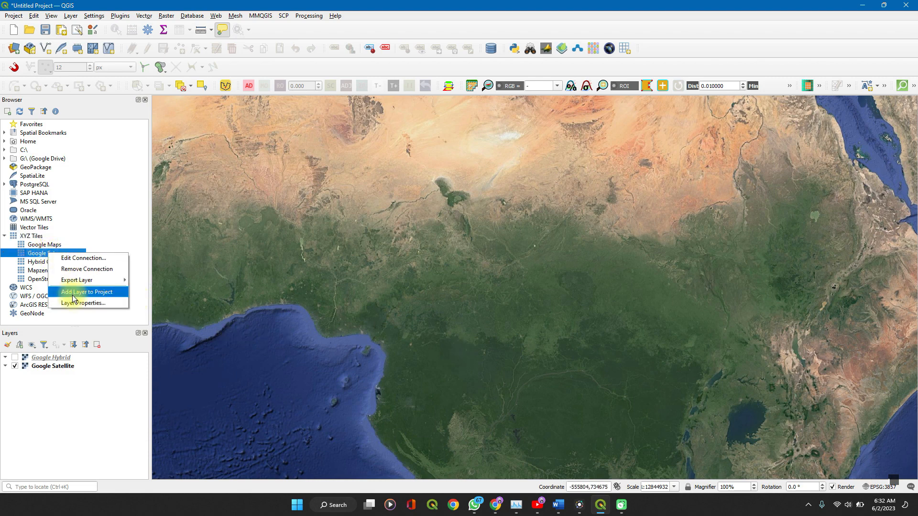
{"action": "left_click", "coordinate": [87, 291]}
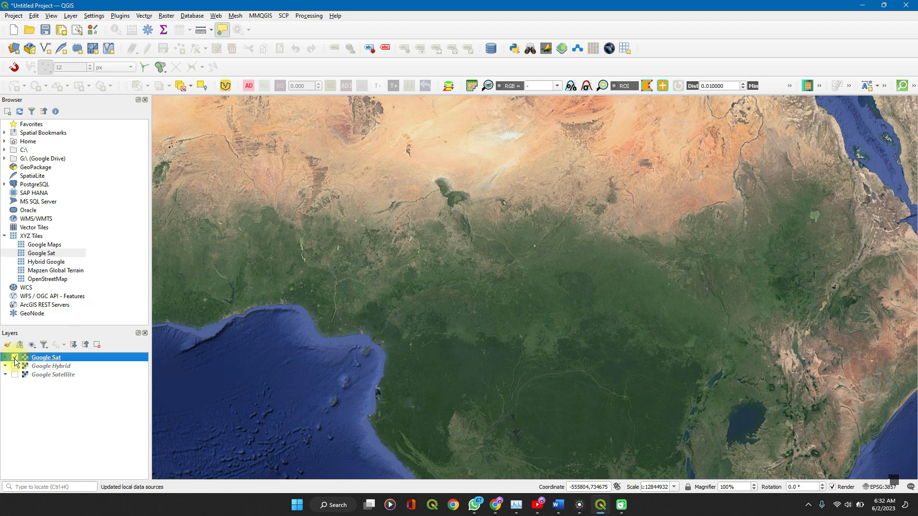
{"action": "left_click", "coordinate": [14, 357]}
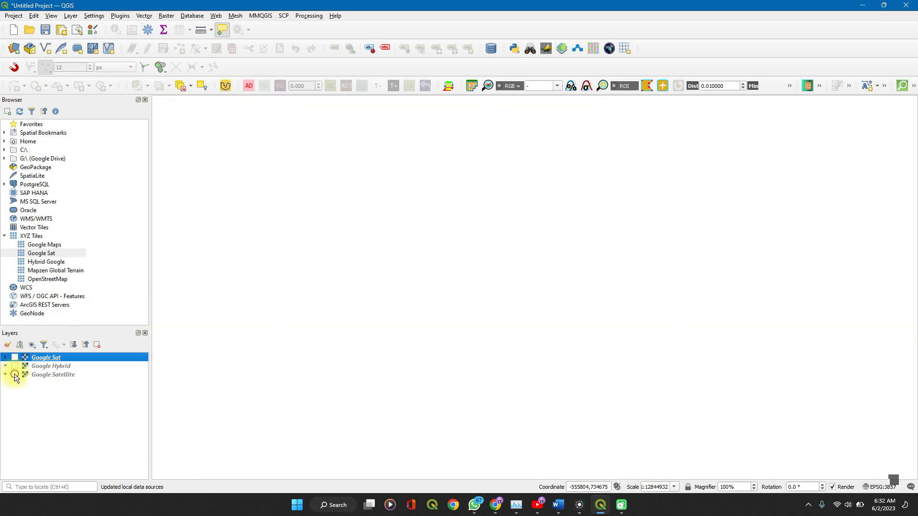
{"action": "left_click", "coordinate": [13, 374]}
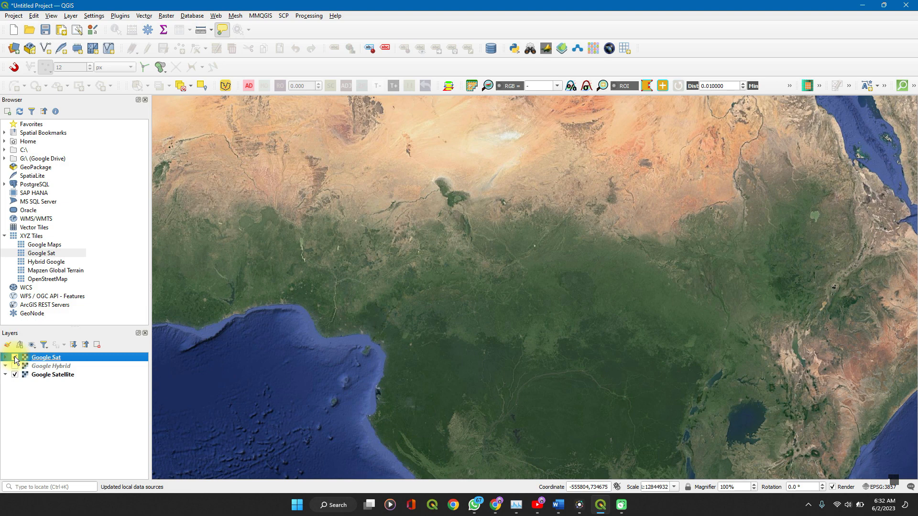
{"action": "left_click", "coordinate": [14, 357]}
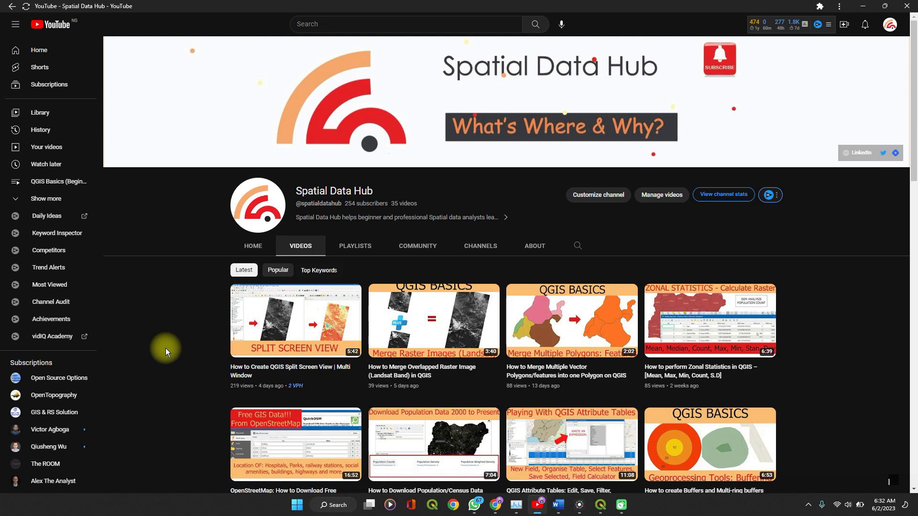
Step: Scroll down the Spatial Data Hub uploads list and back to the top
{"action": "scroll", "scroll_direction": "down", "scroll_amount": 3}
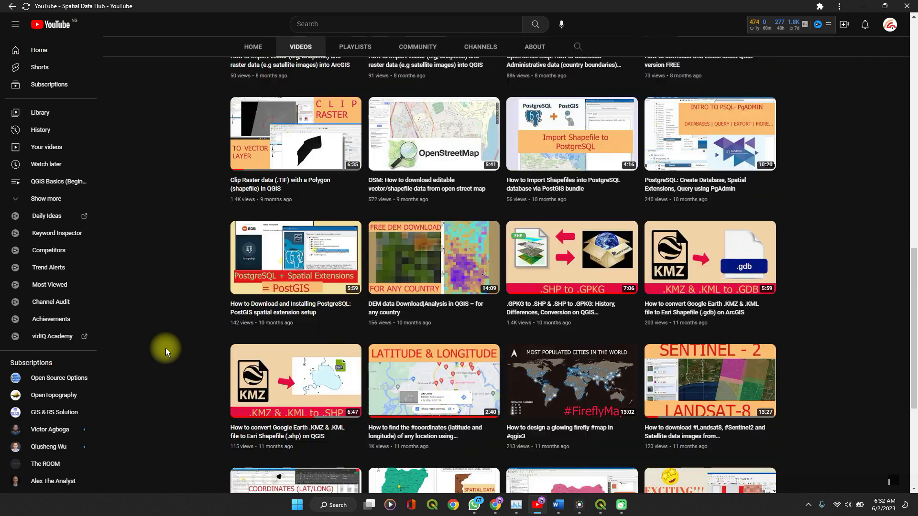
{"action": "scroll", "scroll_direction": "down", "scroll_amount": 3}
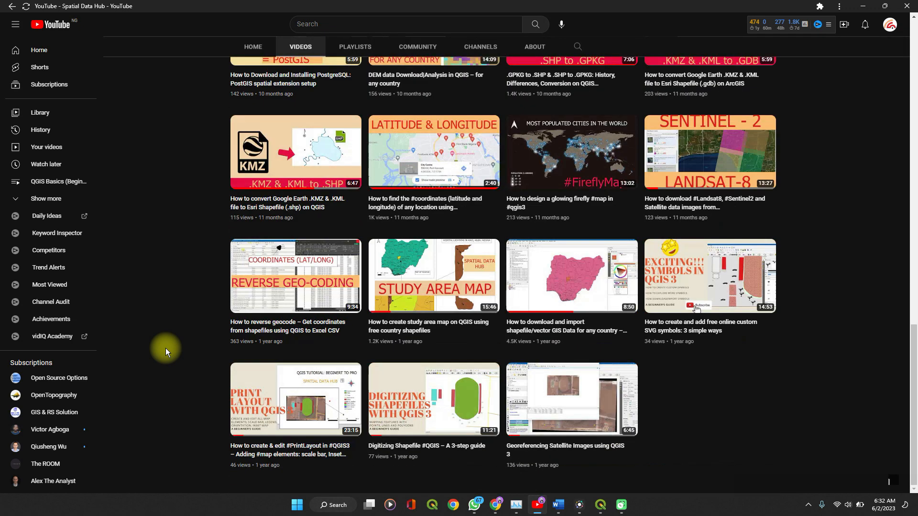
{"action": "scroll", "scroll_direction": "up", "scroll_amount": 3}
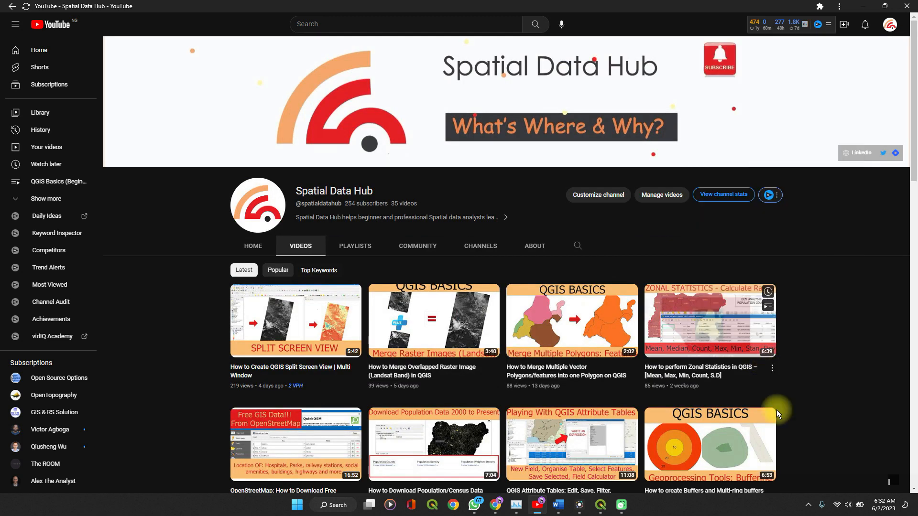
{"action": "mouse_move", "coordinate": [884, 485]}
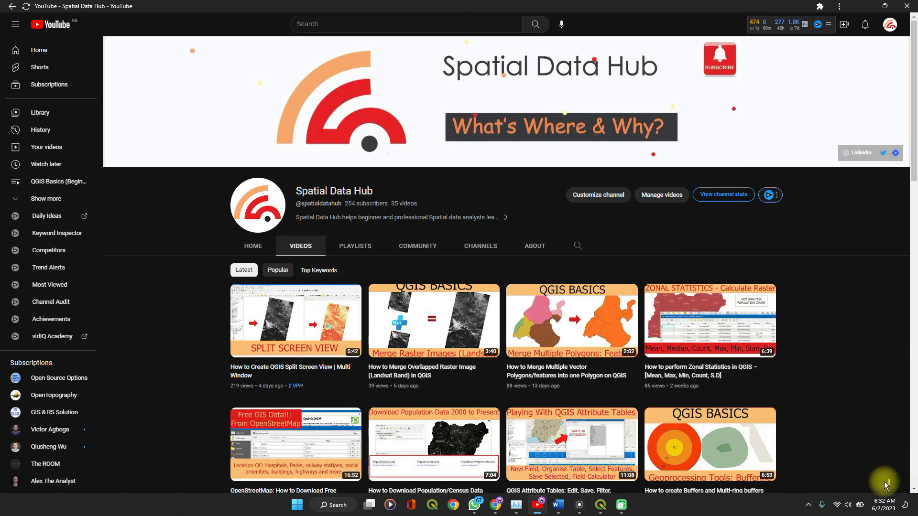